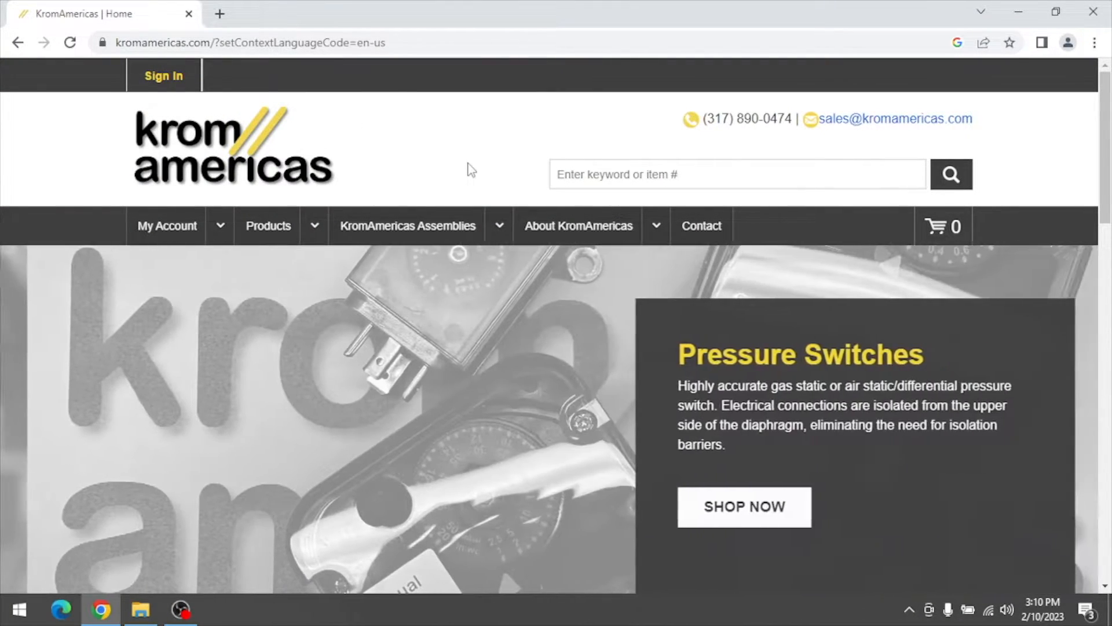
Scroll the KromAmericas home page down to the footer Resources links for BCSoft 3.9 and 4.0.
{"action": "scroll", "scroll_direction": "down", "scroll_amount": 3}
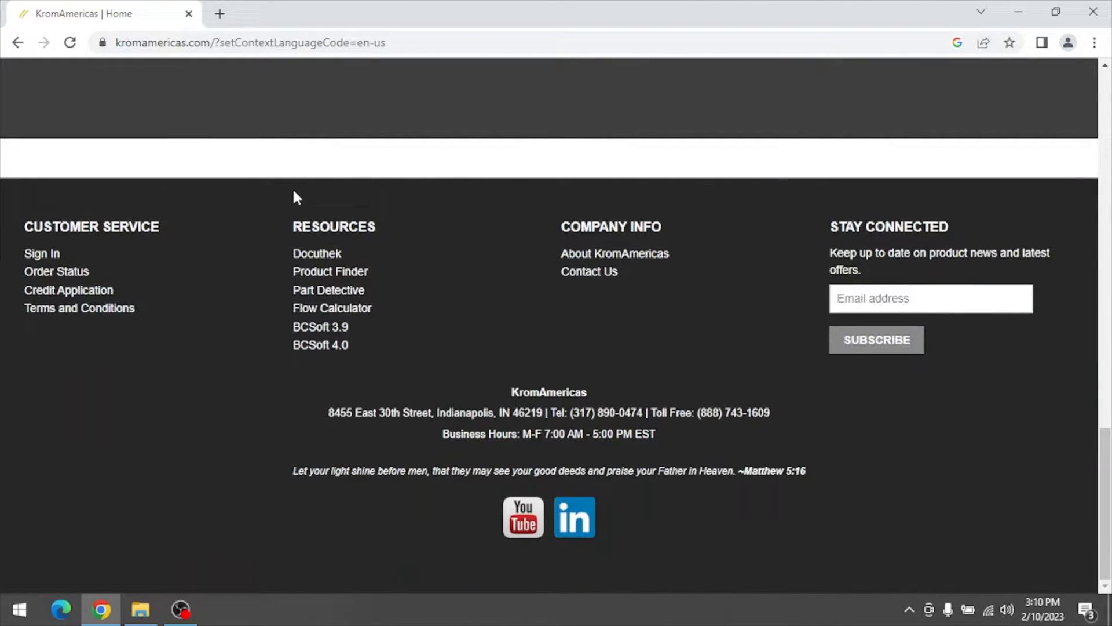
{"action": "mouse_move", "coordinate": [263, 336]}
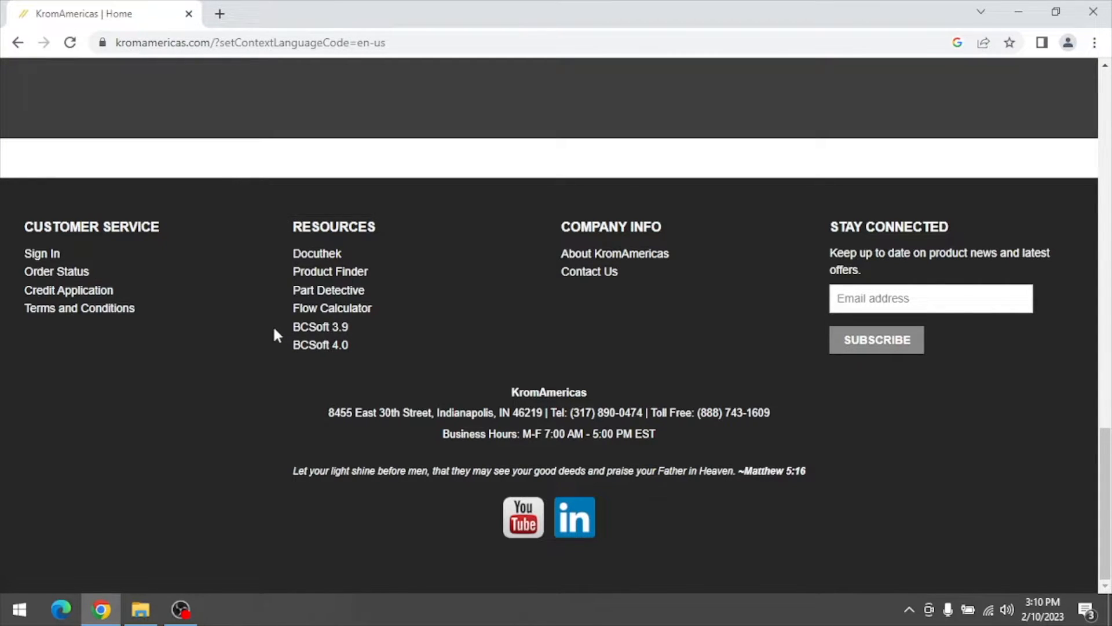
{"action": "mouse_move", "coordinate": [319, 345]}
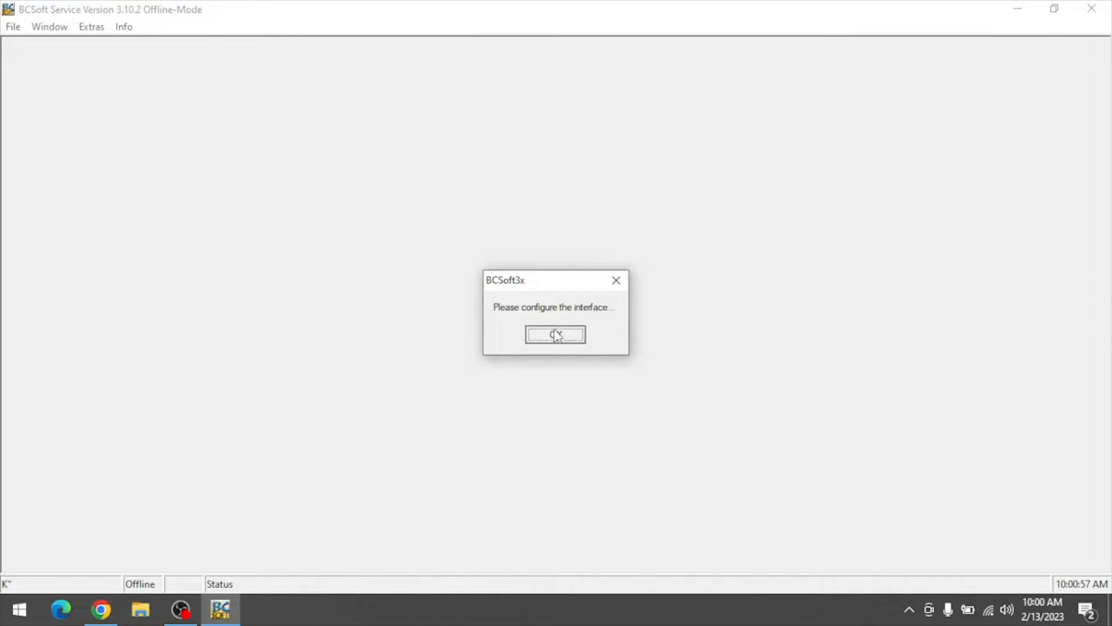
Dismiss the configure-interface prompt and connect to the device on COM3 over USB, then close the dialog.
{"action": "left_click", "coordinate": [553, 333]}
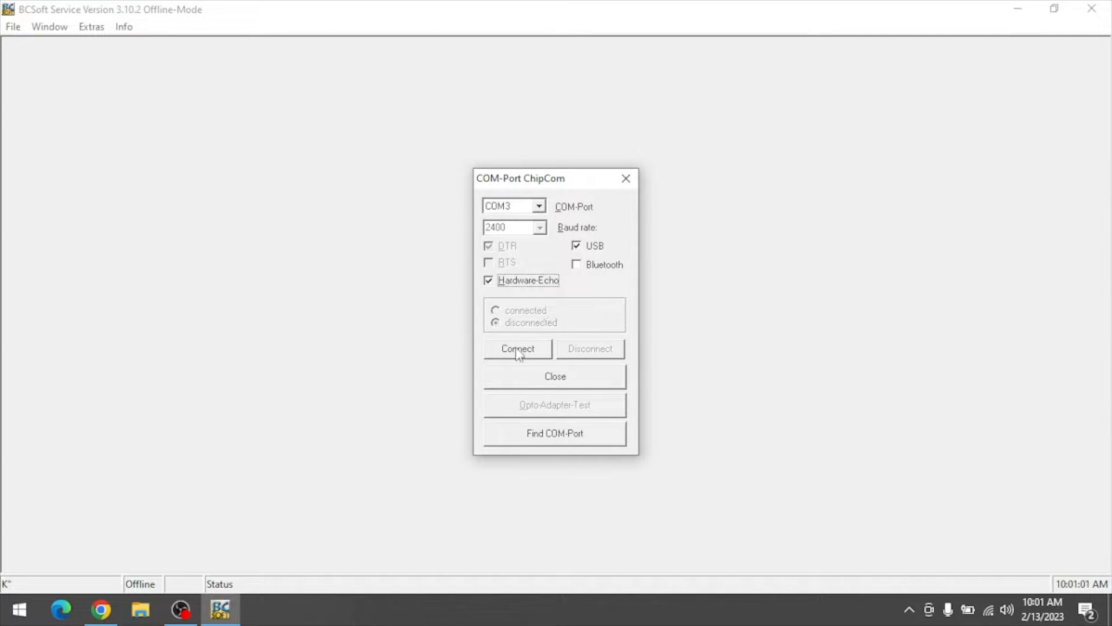
{"action": "left_click", "coordinate": [517, 349]}
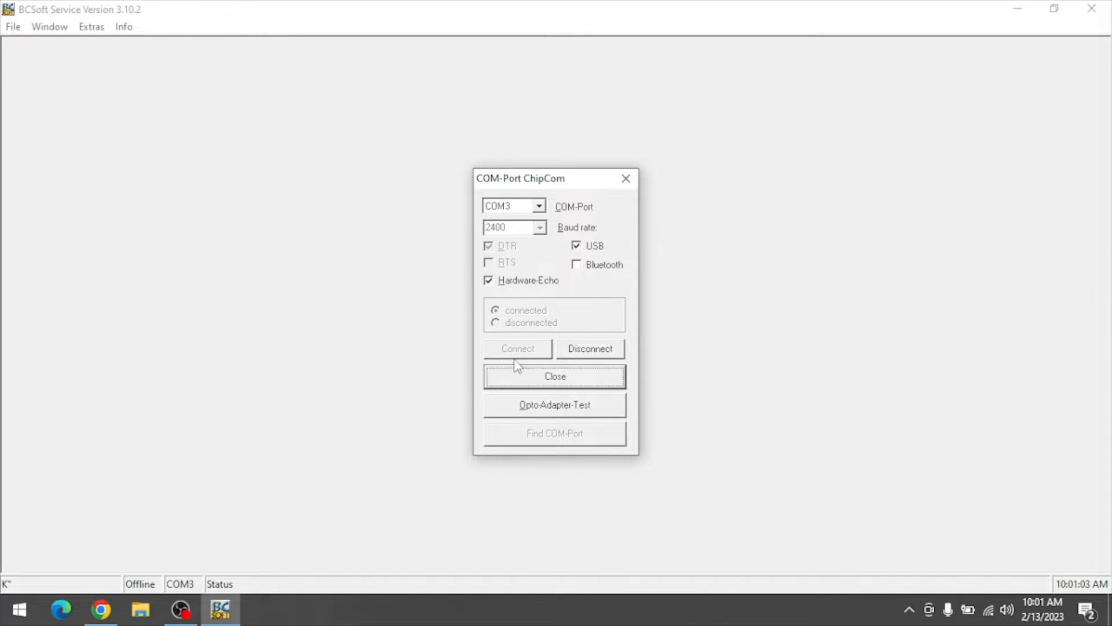
{"action": "left_click", "coordinate": [555, 375]}
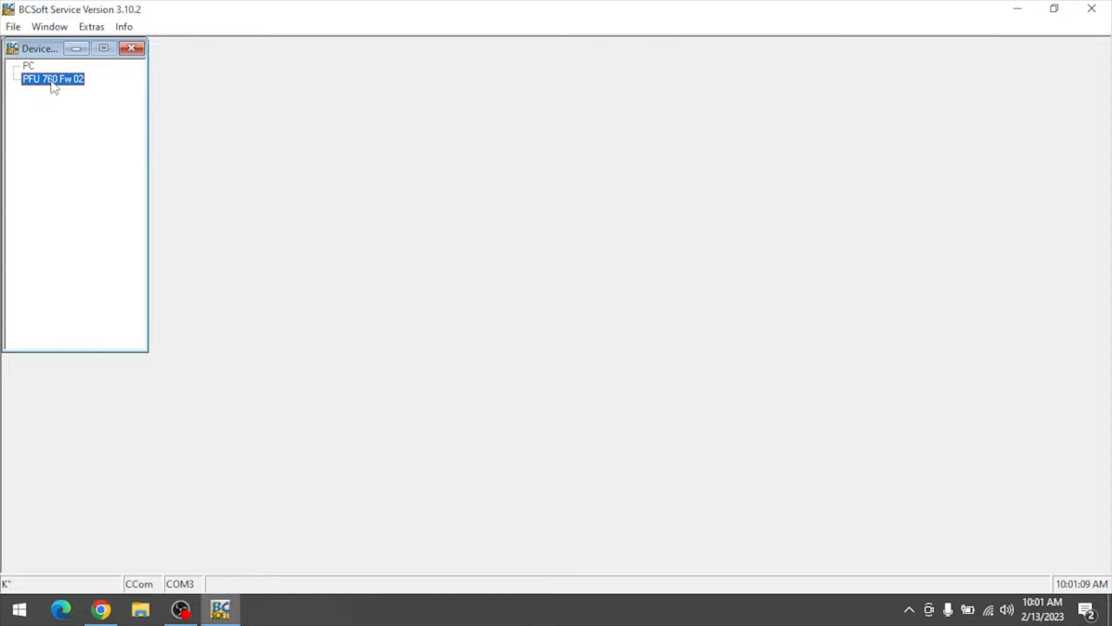
Open the PFU 760 Fw 02 device window and view its parameters, including the air valve group.
{"action": "double_click", "coordinate": [53, 78]}
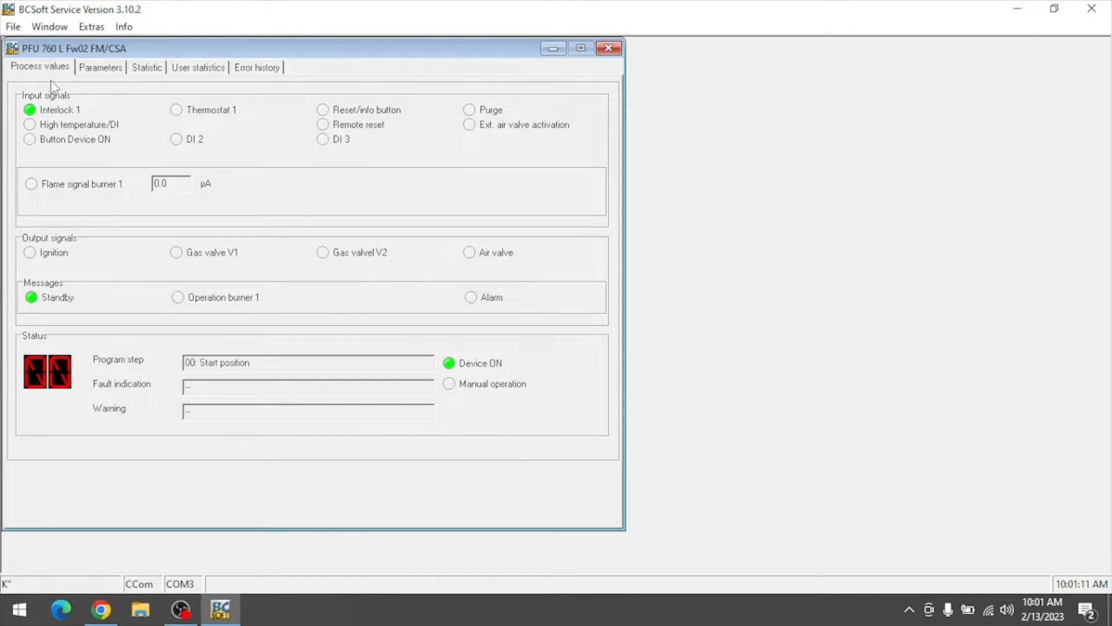
{"action": "mouse_move", "coordinate": [128, 107]}
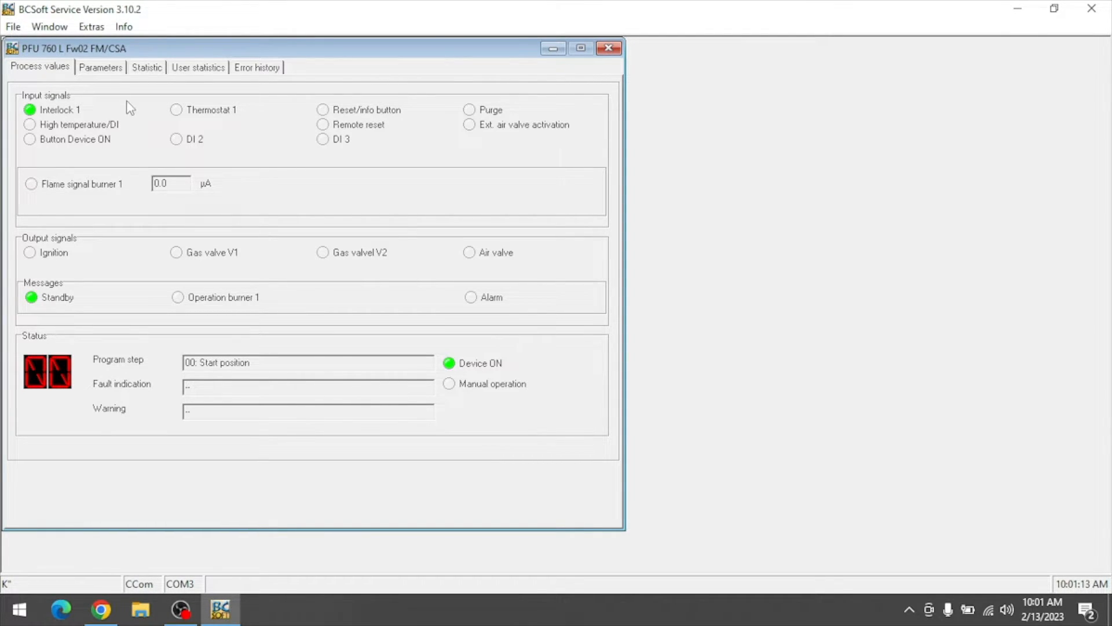
{"action": "mouse_move", "coordinate": [146, 136]}
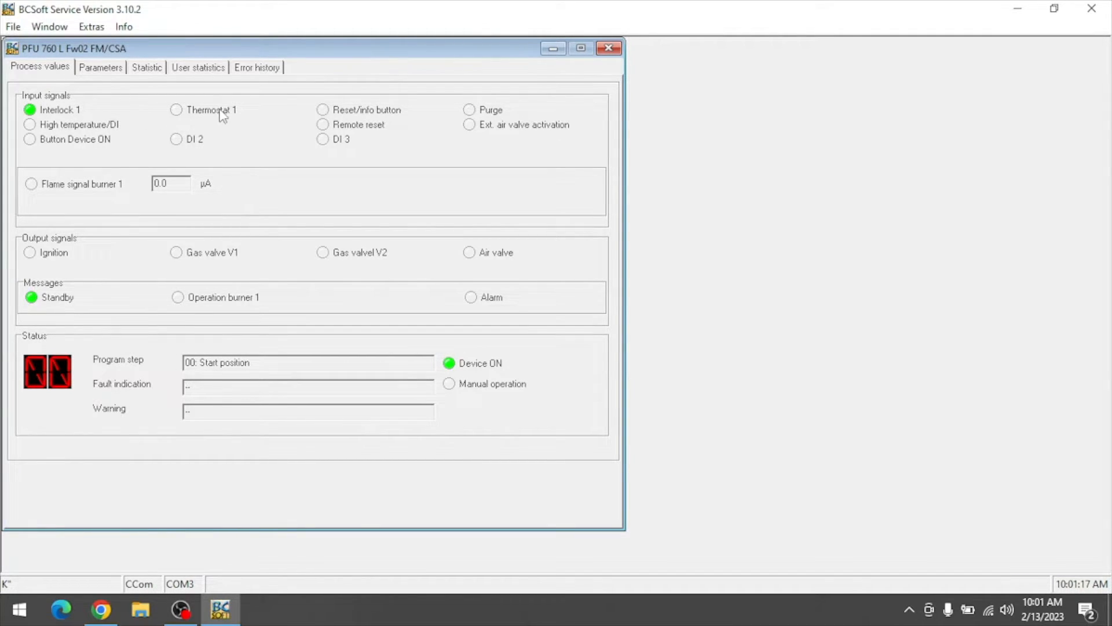
{"action": "mouse_move", "coordinate": [121, 323]}
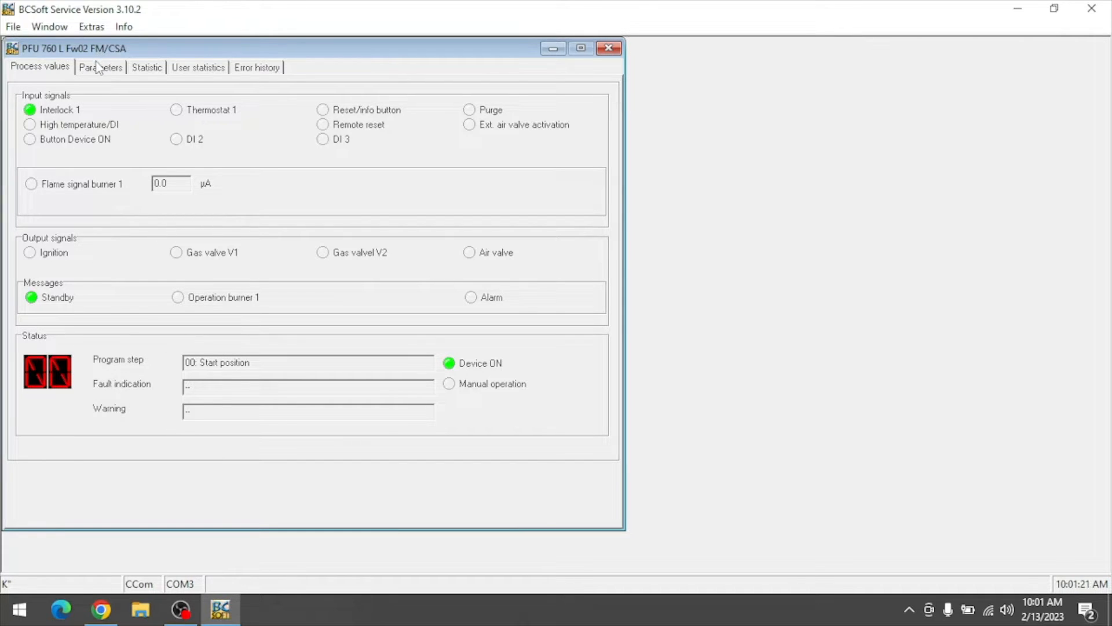
{"action": "left_click", "coordinate": [101, 67]}
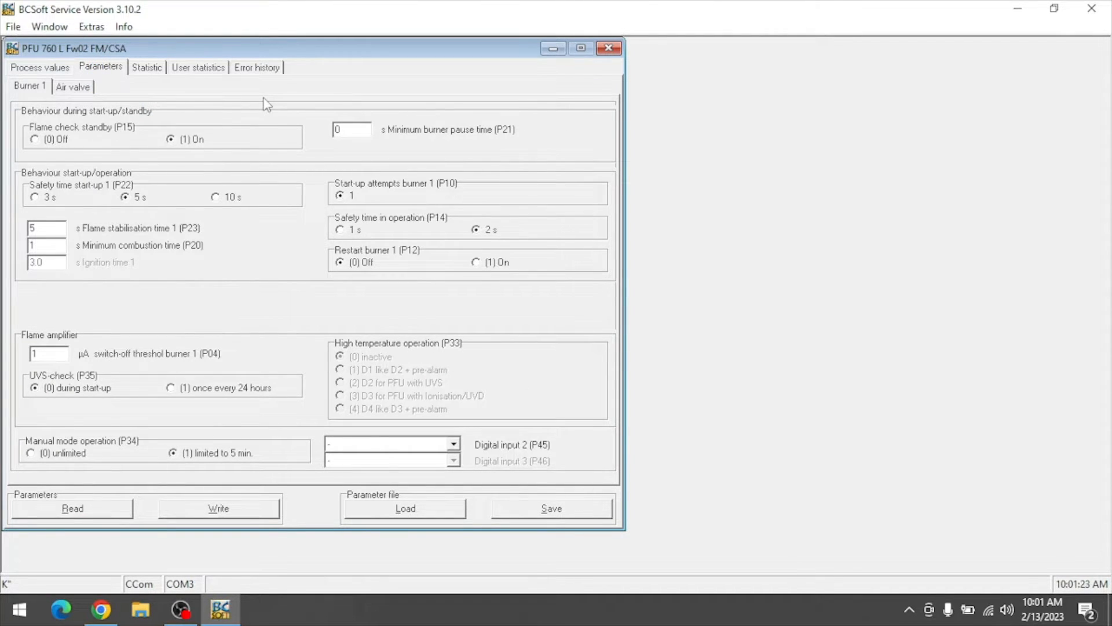
{"action": "mouse_move", "coordinate": [117, 277]}
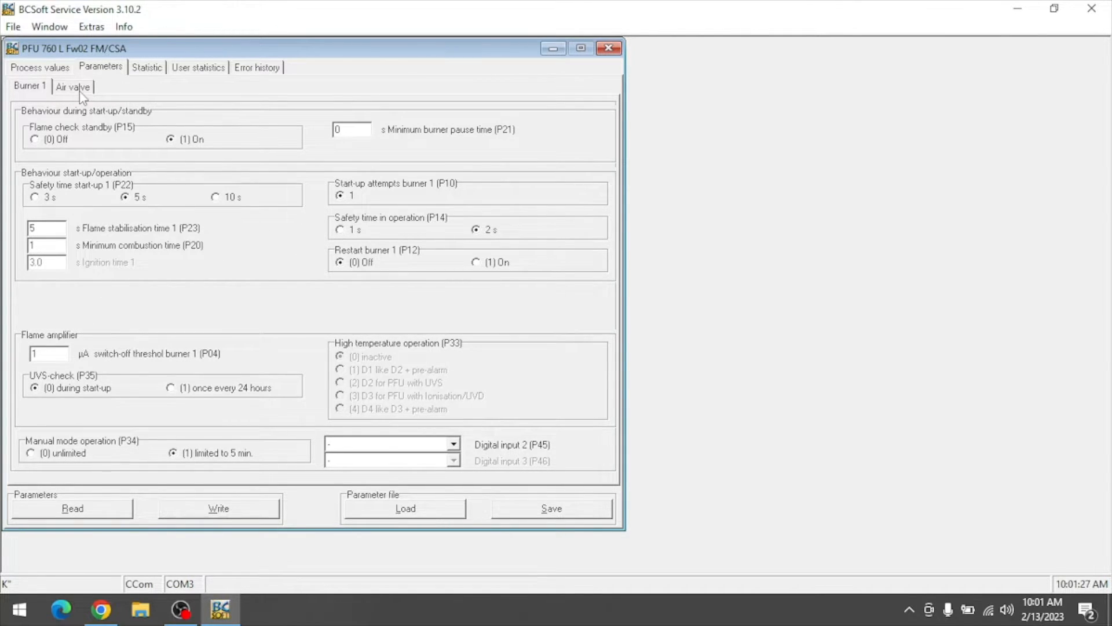
{"action": "left_click", "coordinate": [71, 86]}
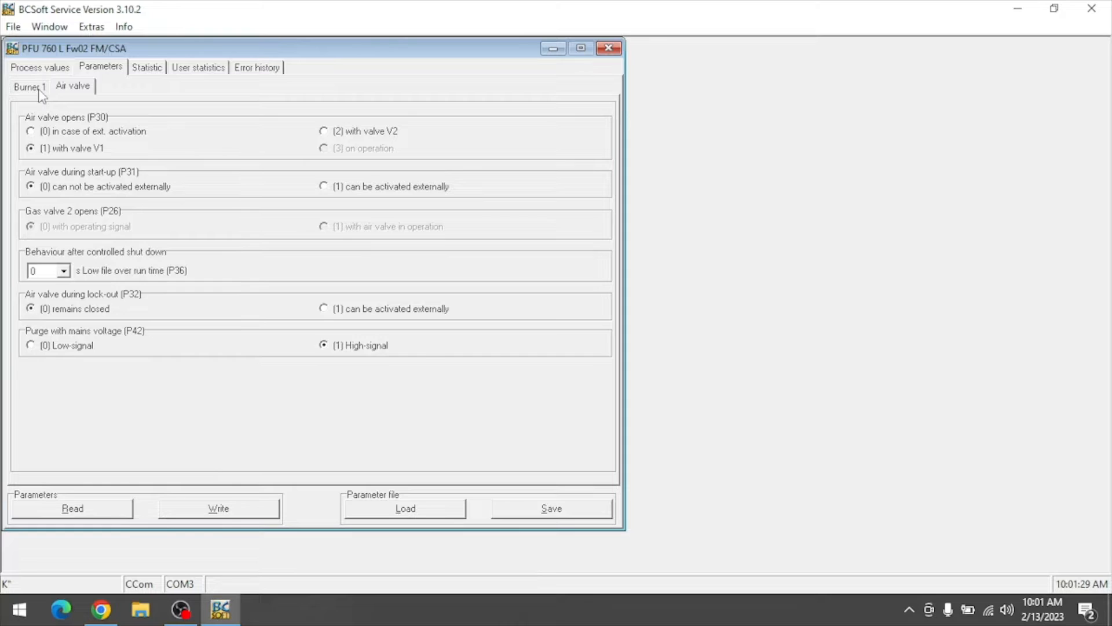
Review the PFU 760's flame failure statistics, user statistics counters and error history.
{"action": "left_click", "coordinate": [146, 67]}
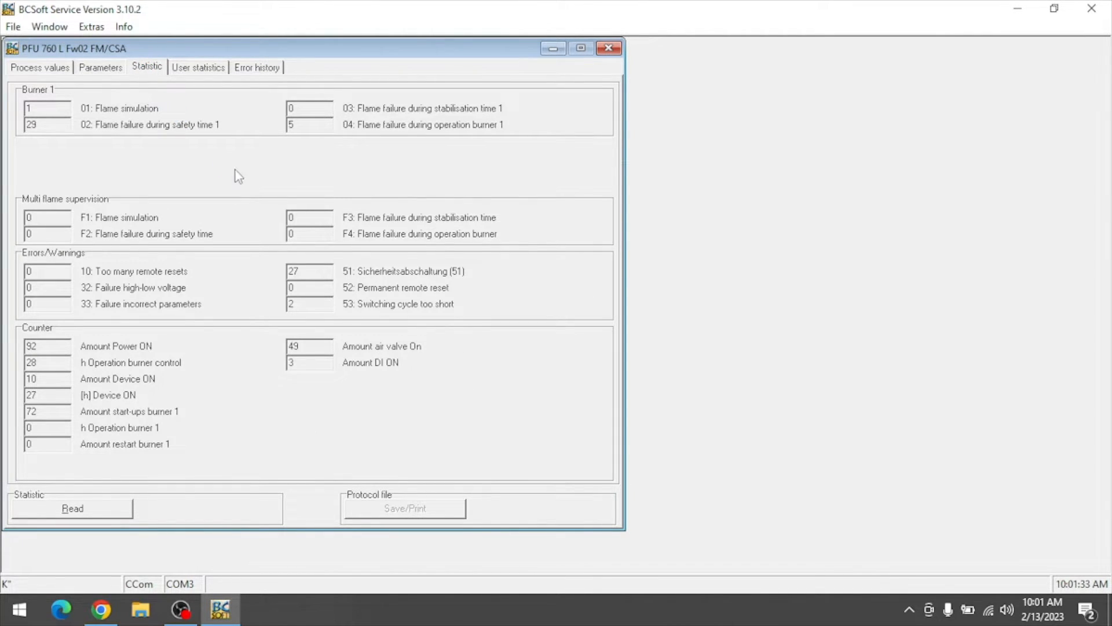
{"action": "left_click", "coordinate": [197, 67]}
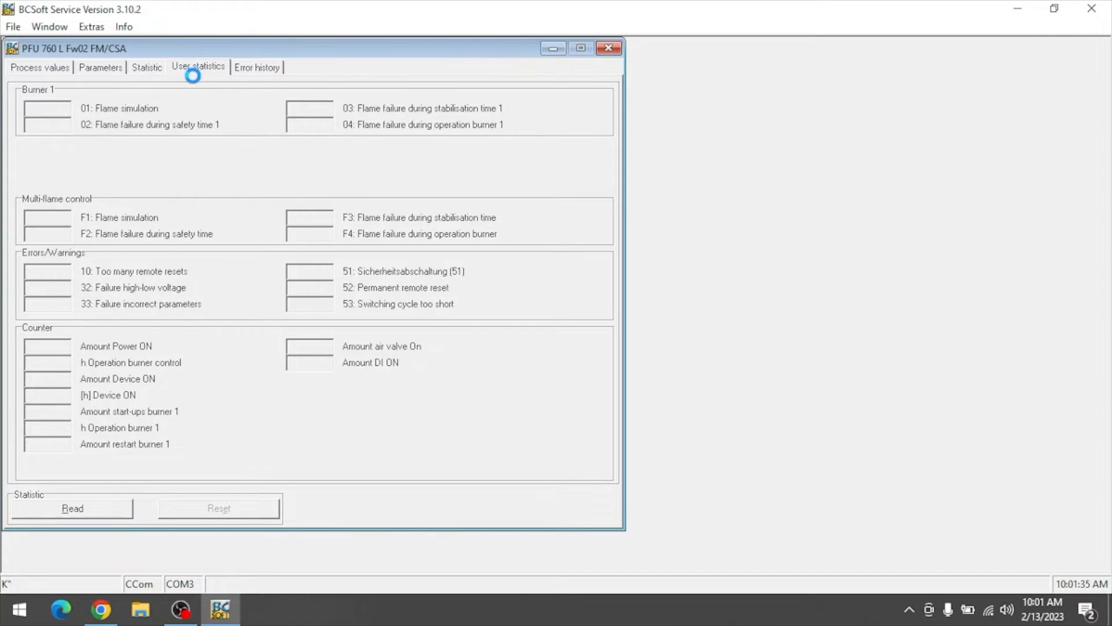
{"action": "left_click", "coordinate": [72, 507]}
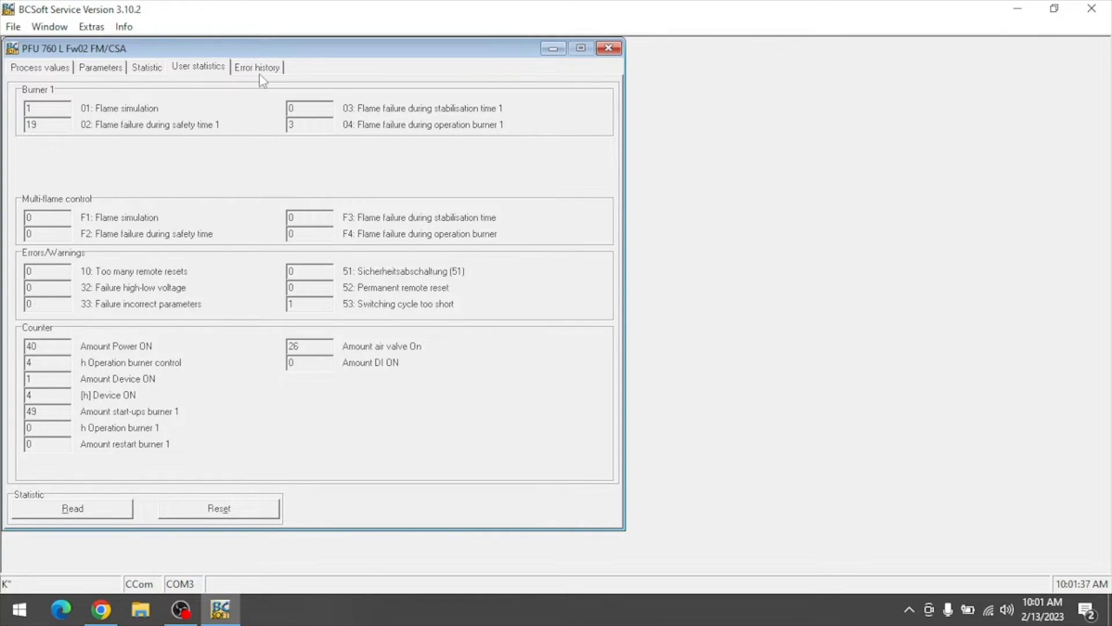
{"action": "left_click", "coordinate": [91, 26]}
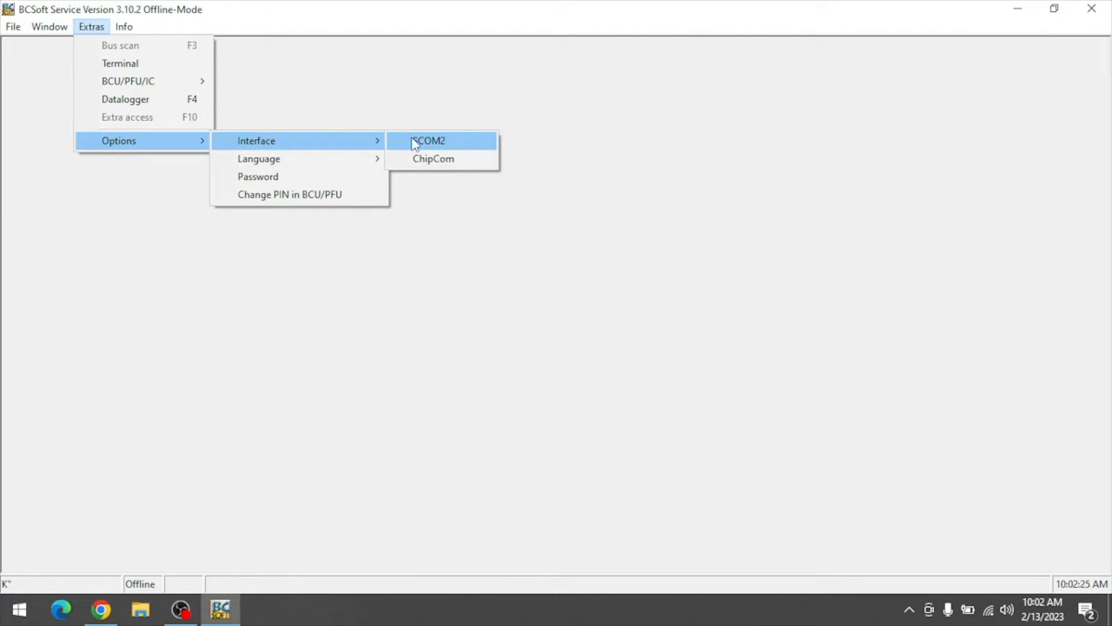
Select COM3 as the serial port in the COM-Port SCom2 dialog with USB enabled.
{"action": "left_click", "coordinate": [429, 140]}
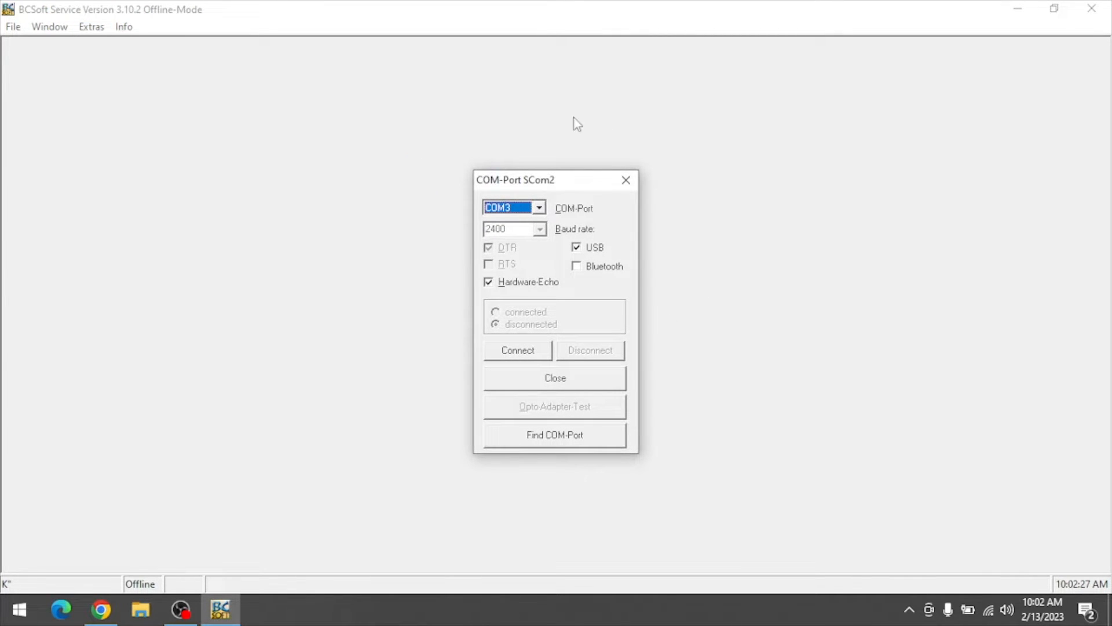
{"action": "mouse_move", "coordinate": [709, 219]}
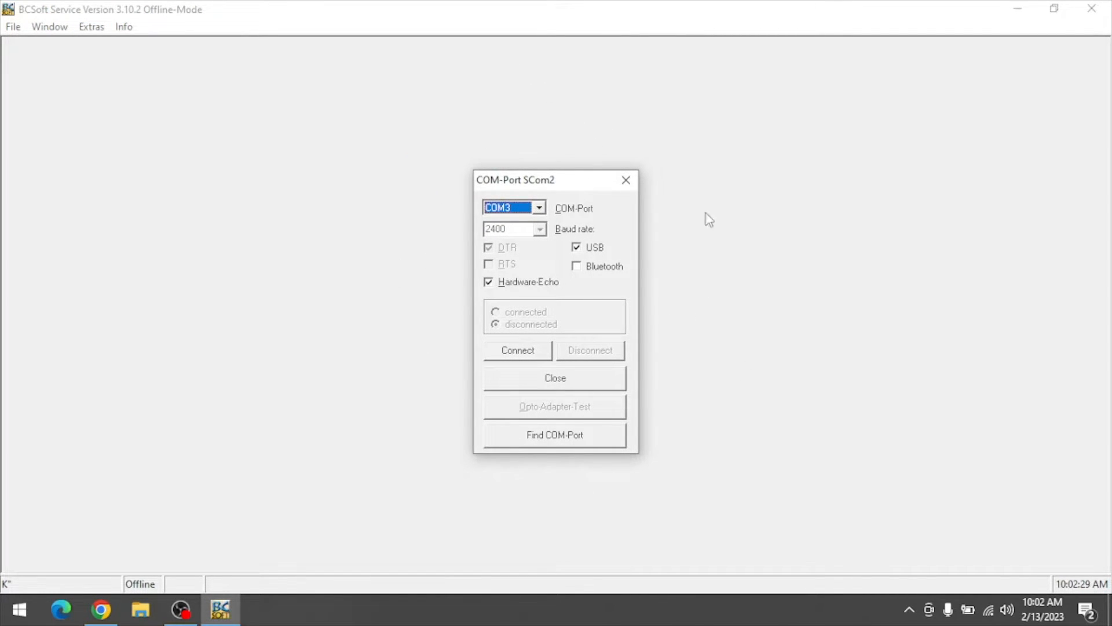
{"action": "mouse_move", "coordinate": [434, 384]}
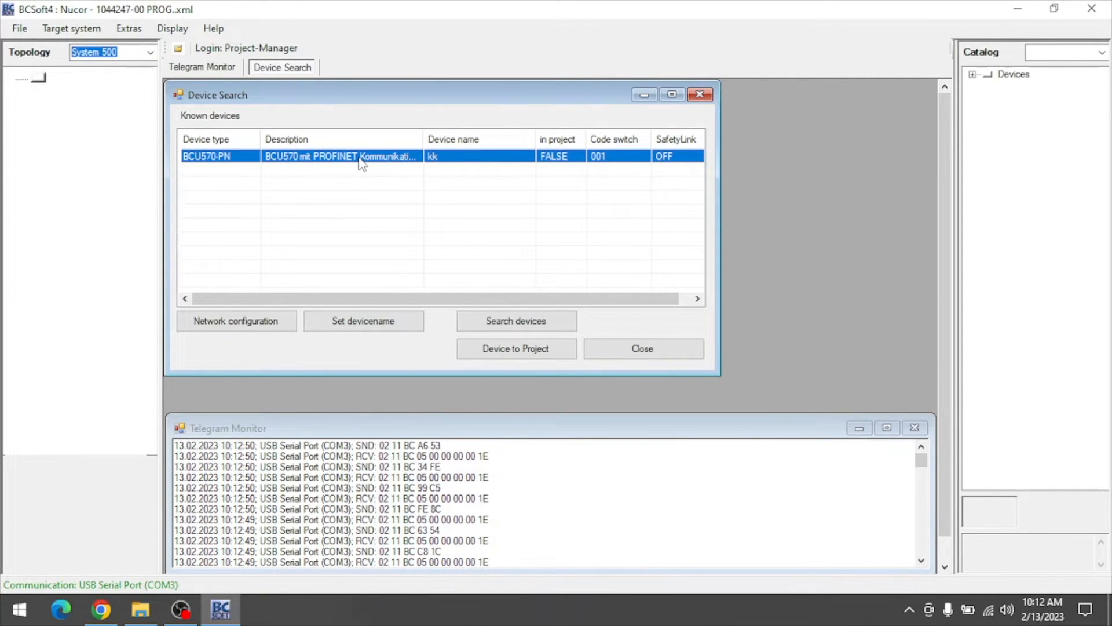
Add the found BCU570 device kk to the project and open its data window.
{"action": "left_click", "coordinate": [516, 349]}
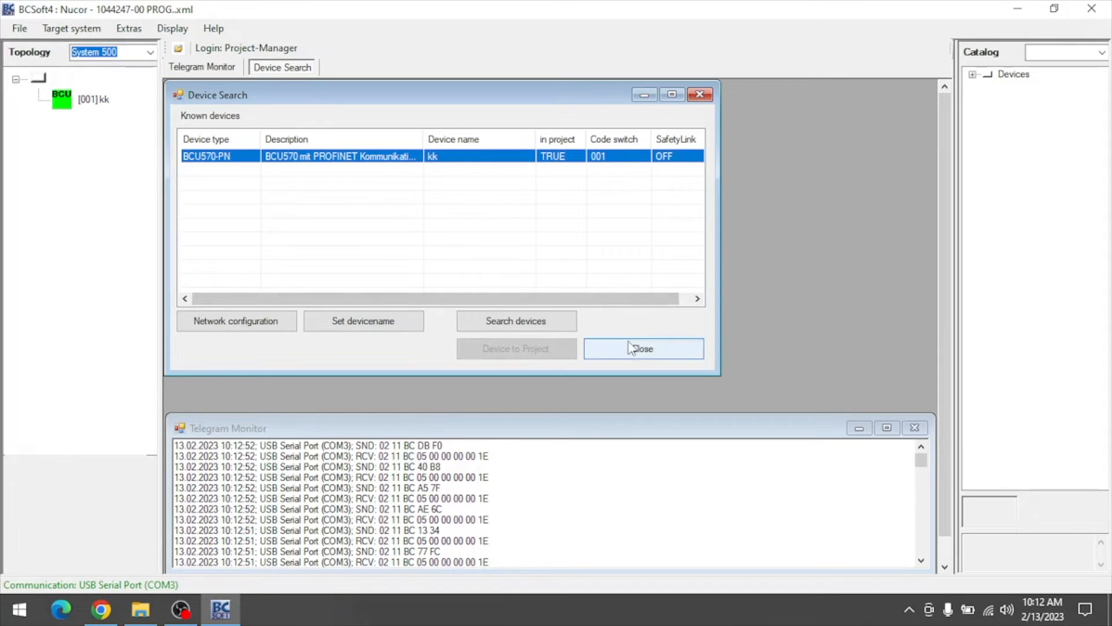
{"action": "left_click", "coordinate": [641, 348]}
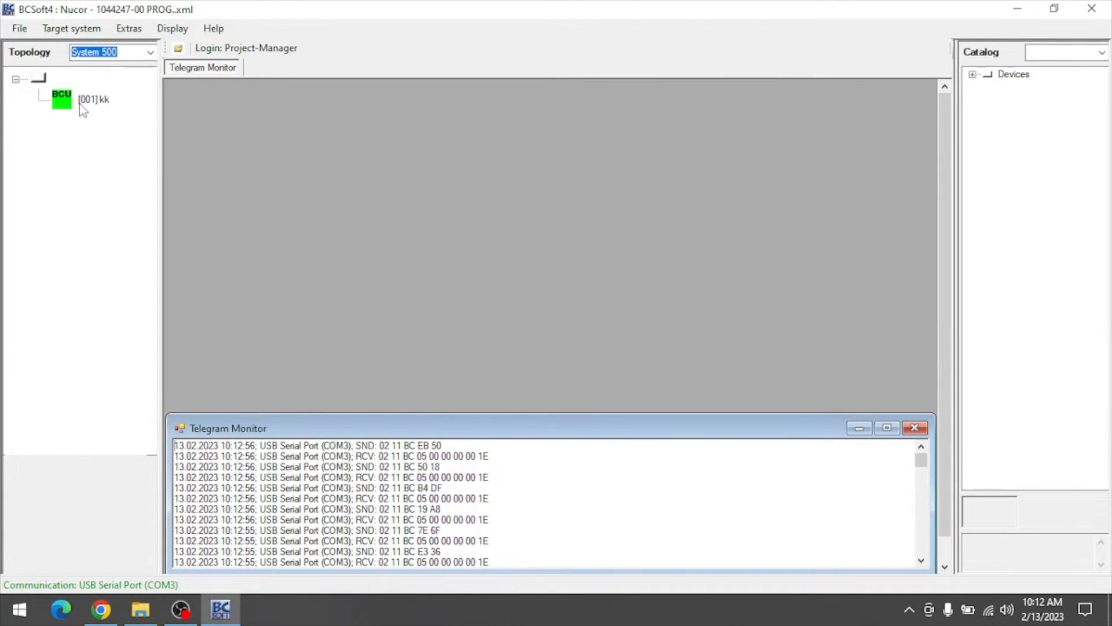
{"action": "double_click", "coordinate": [93, 99]}
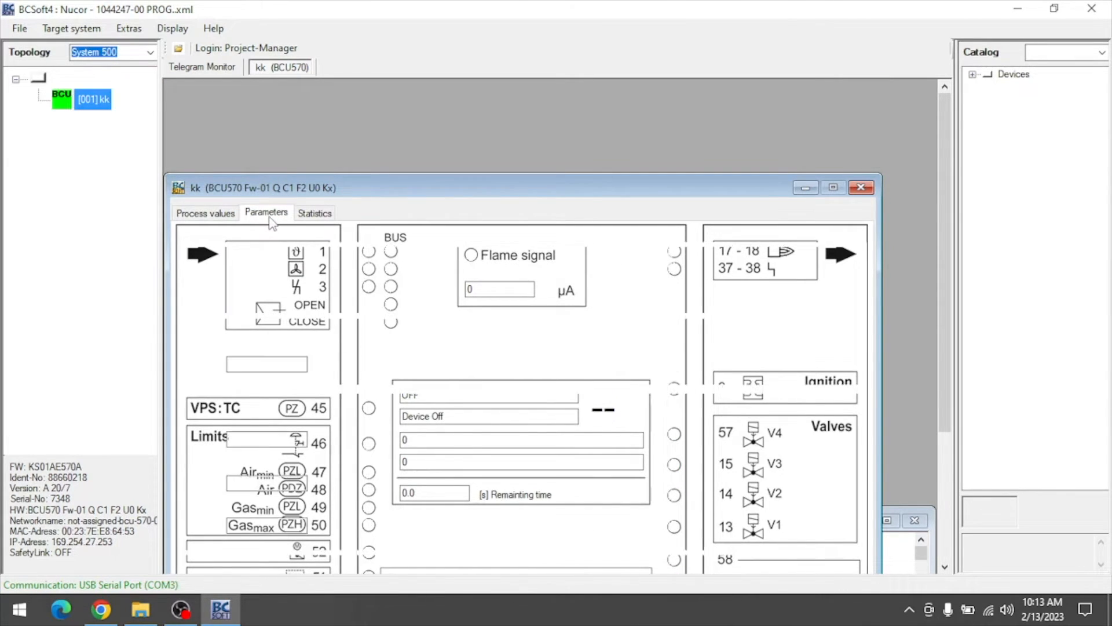
Browse the kk device's parameter groups: Burner, Air and Common.
{"action": "left_click", "coordinate": [267, 212]}
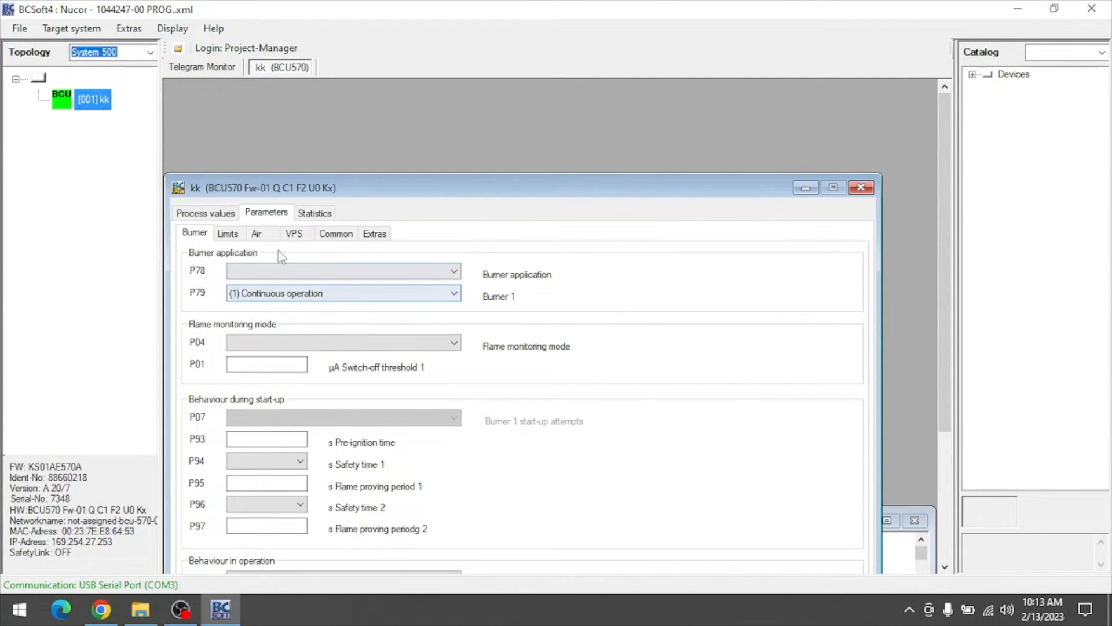
{"action": "left_click", "coordinate": [256, 233]}
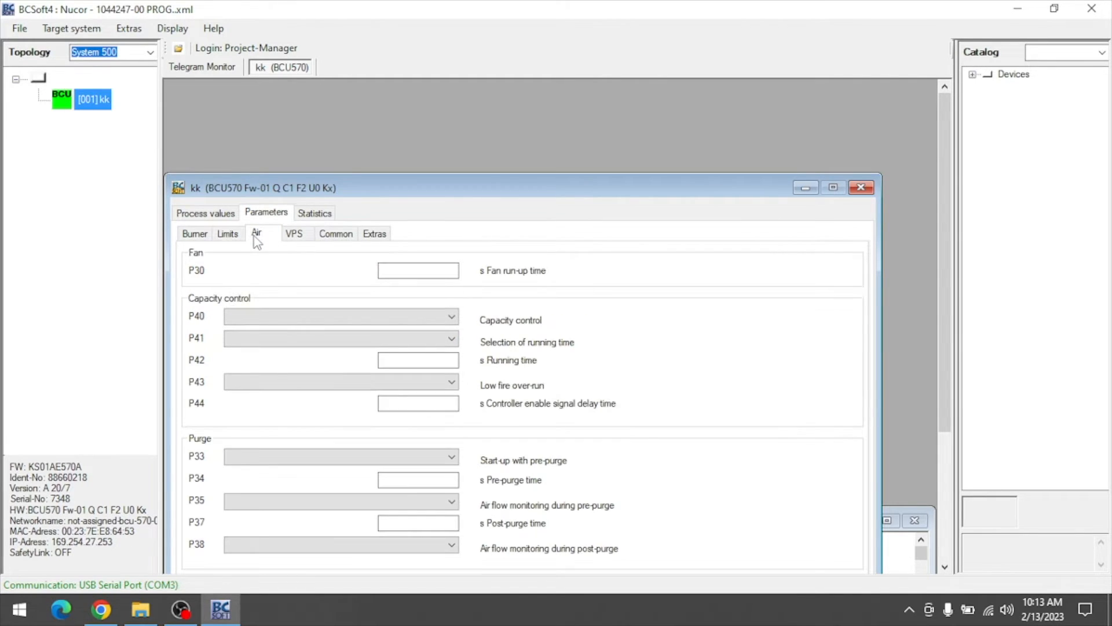
{"action": "left_click", "coordinate": [336, 233]}
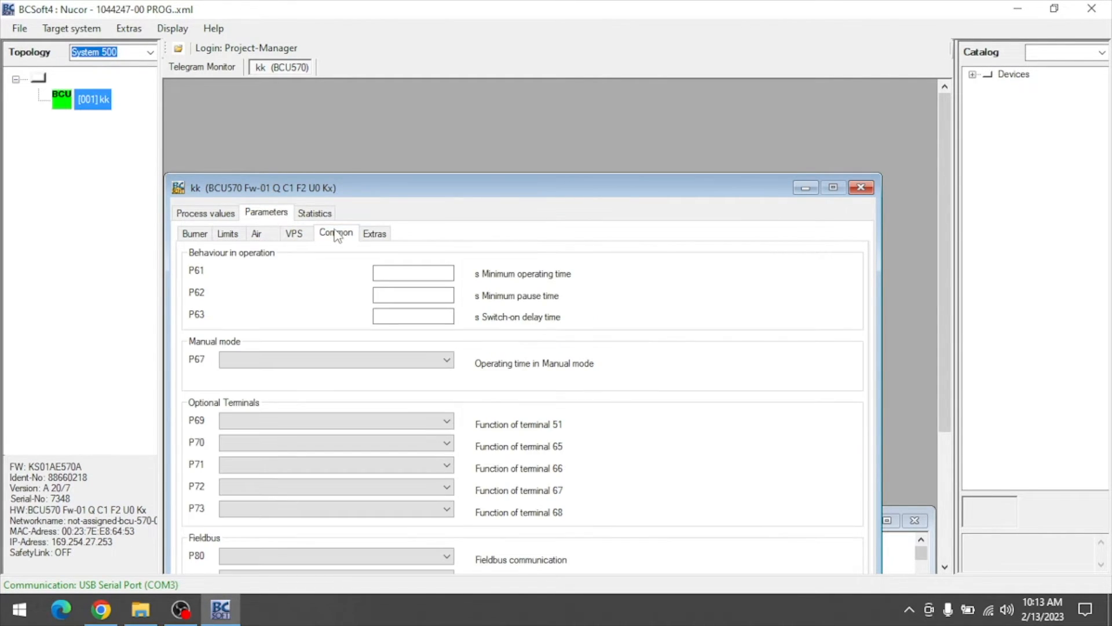
{"action": "left_click", "coordinate": [374, 232]}
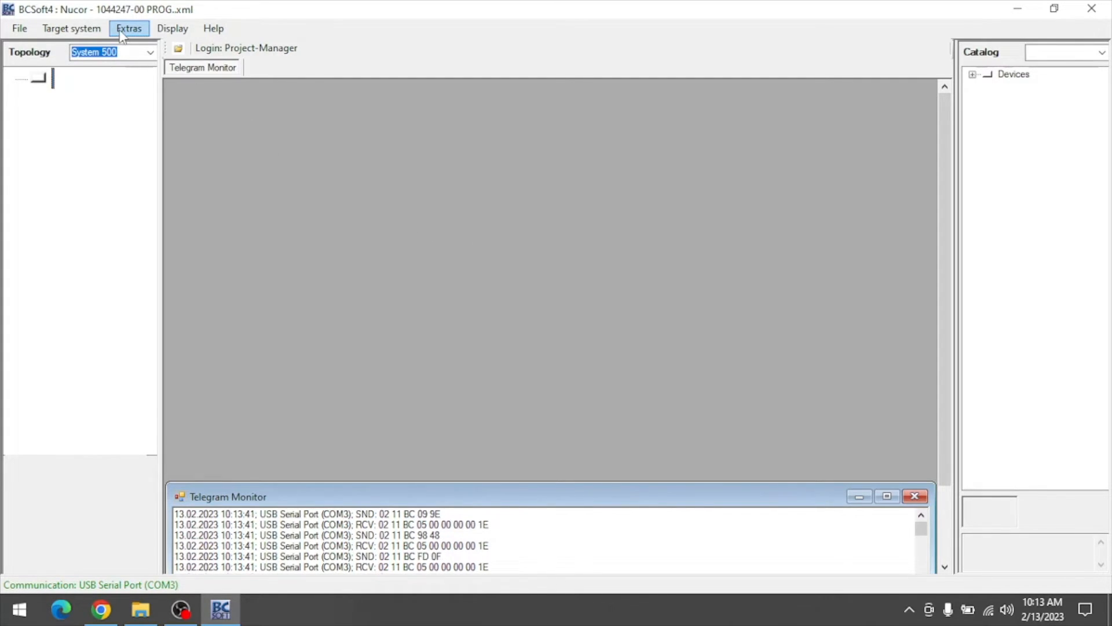
Set the communication interface to Serial via USB Serial Port (COM3) and refresh the port list.
{"action": "left_click", "coordinate": [129, 28]}
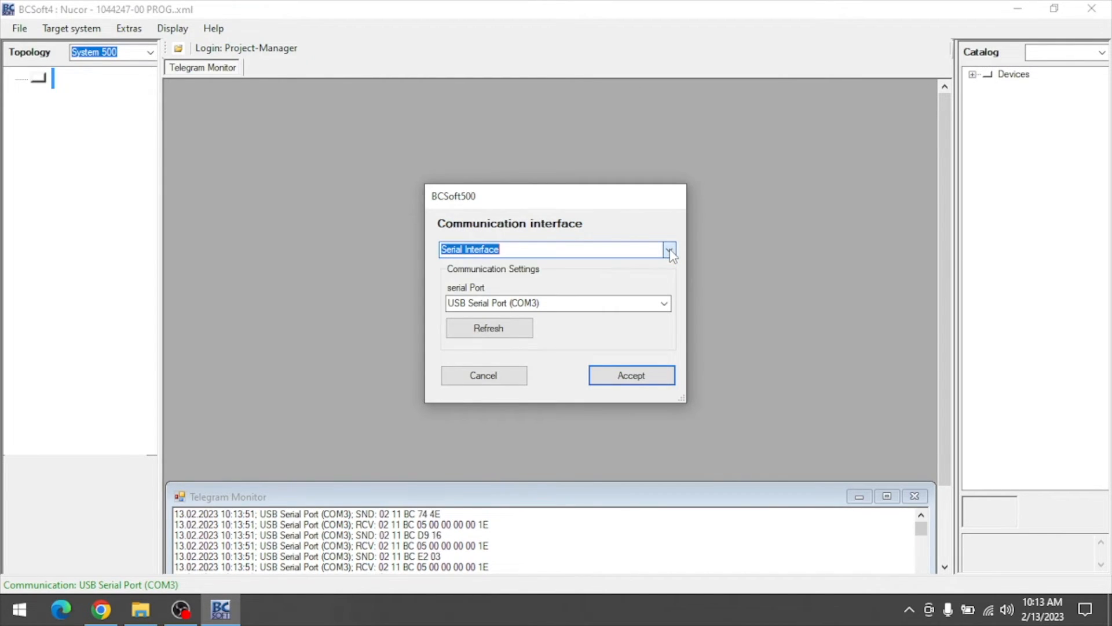
{"action": "left_click", "coordinate": [487, 326]}
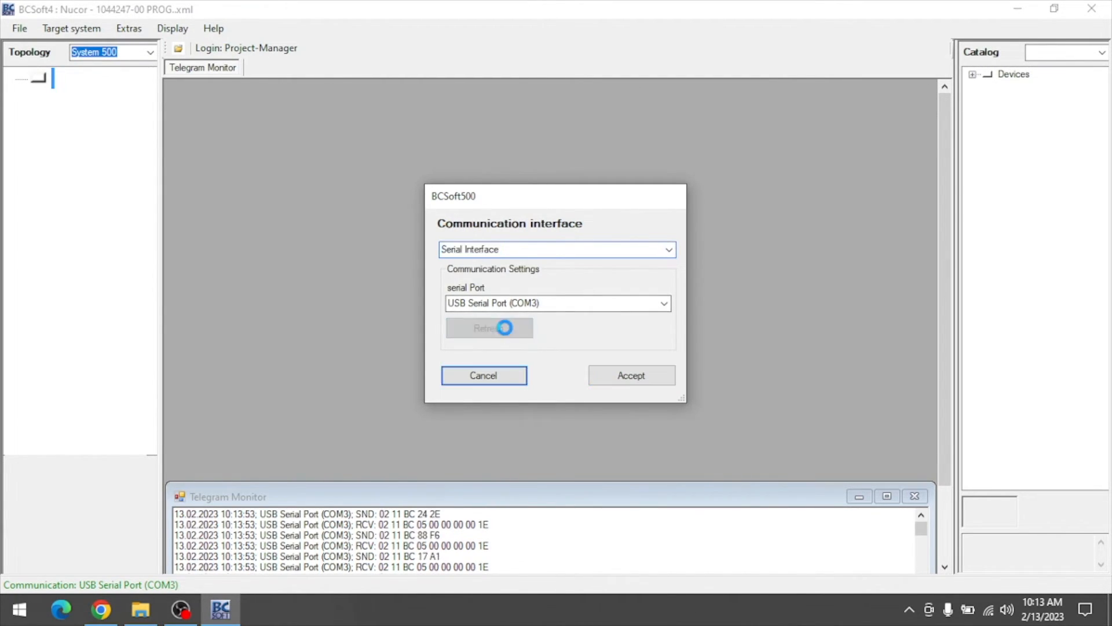
{"action": "left_click", "coordinate": [488, 328]}
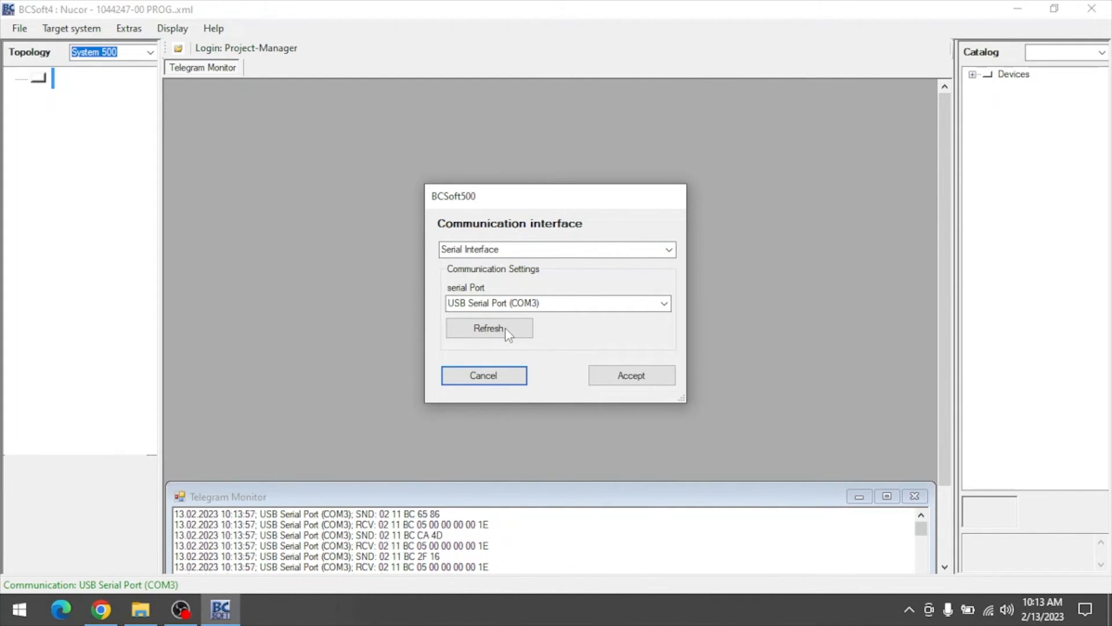
{"action": "left_click", "coordinate": [630, 374]}
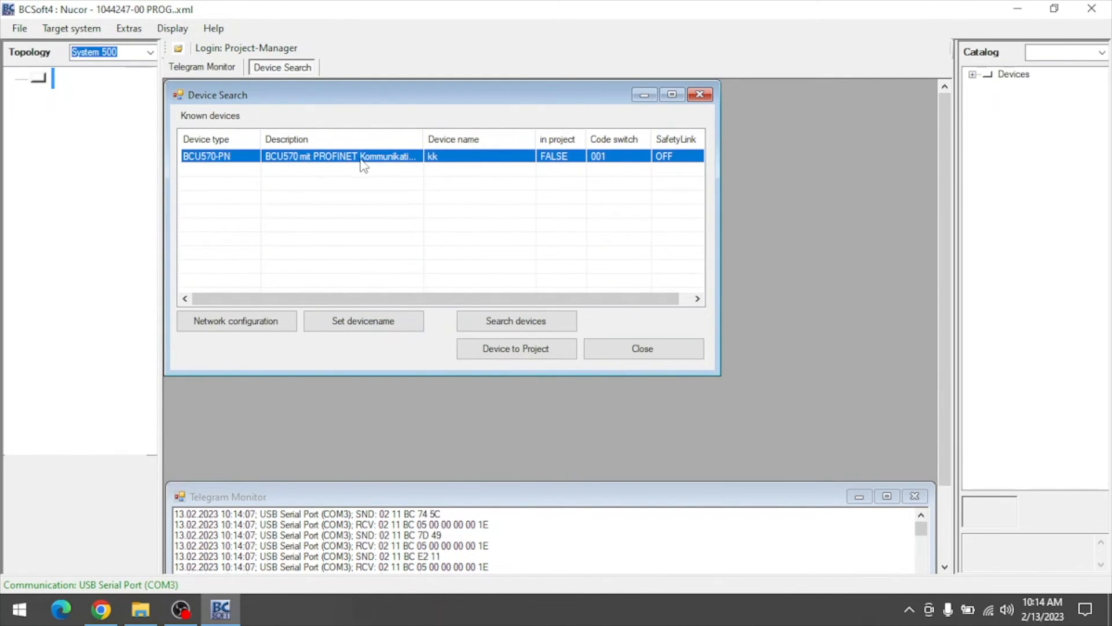
Add BCU570 device kk to the project and open its live process values.
{"action": "left_click", "coordinate": [515, 349]}
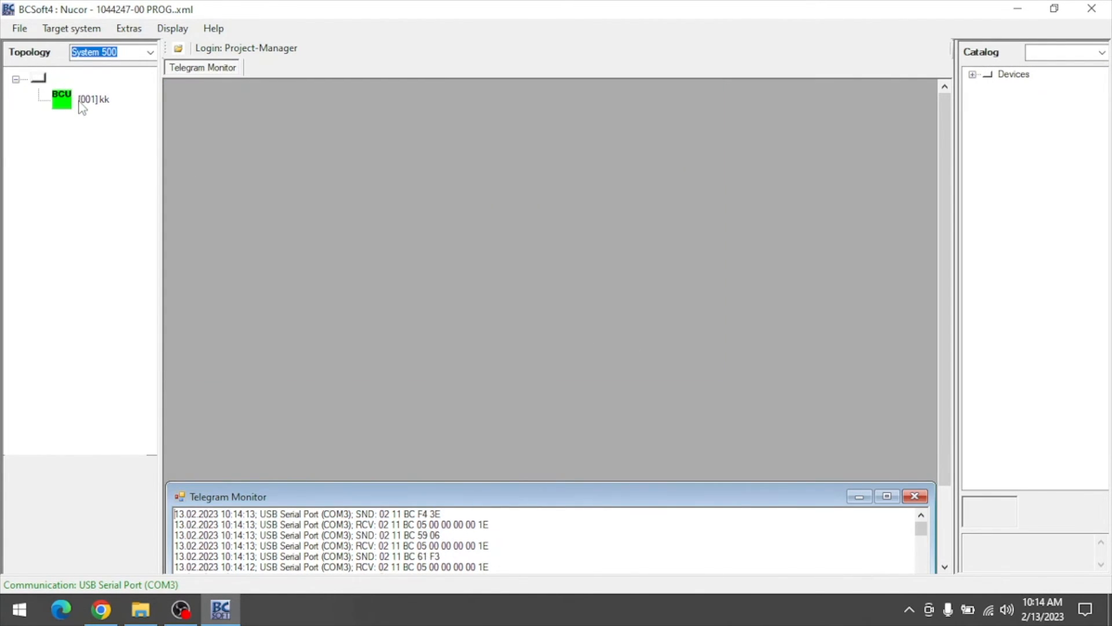
{"action": "double_click", "coordinate": [92, 100]}
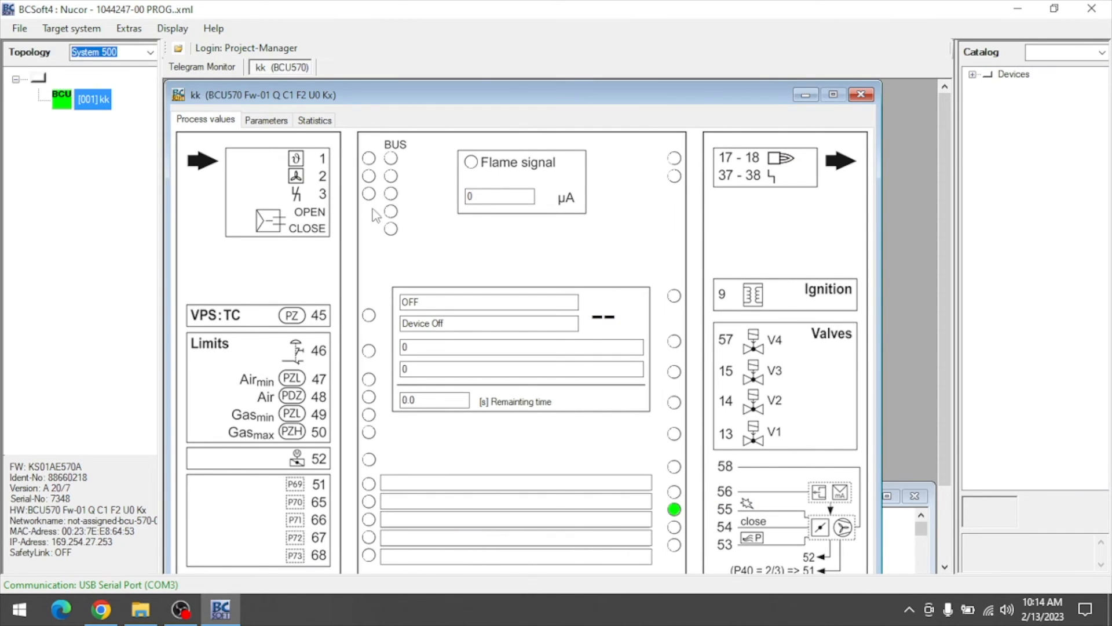
{"action": "mouse_move", "coordinate": [402, 237]}
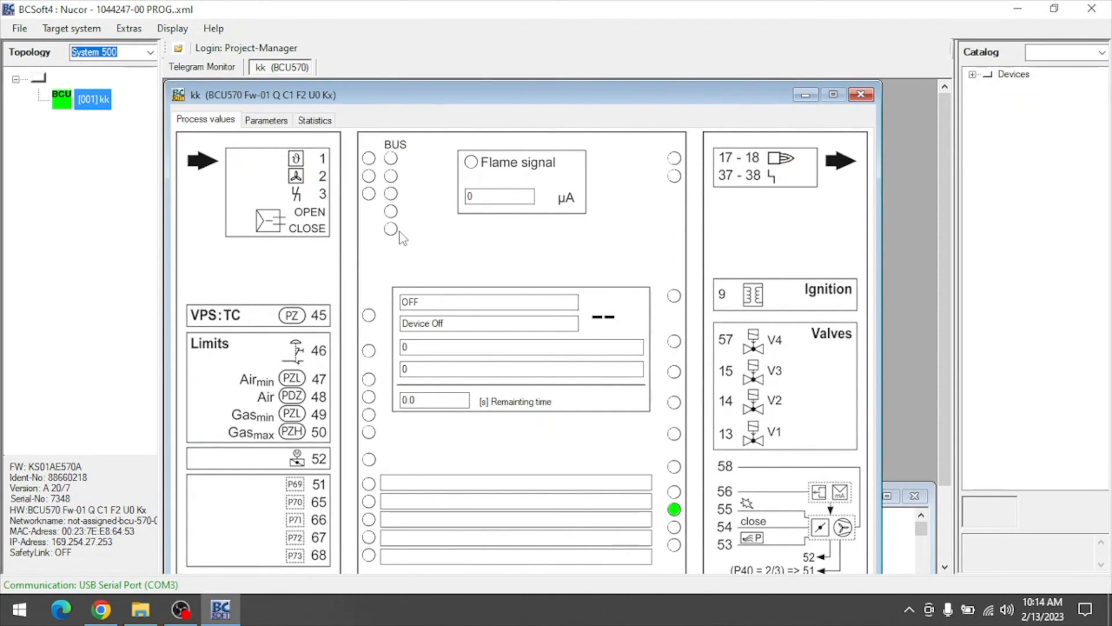